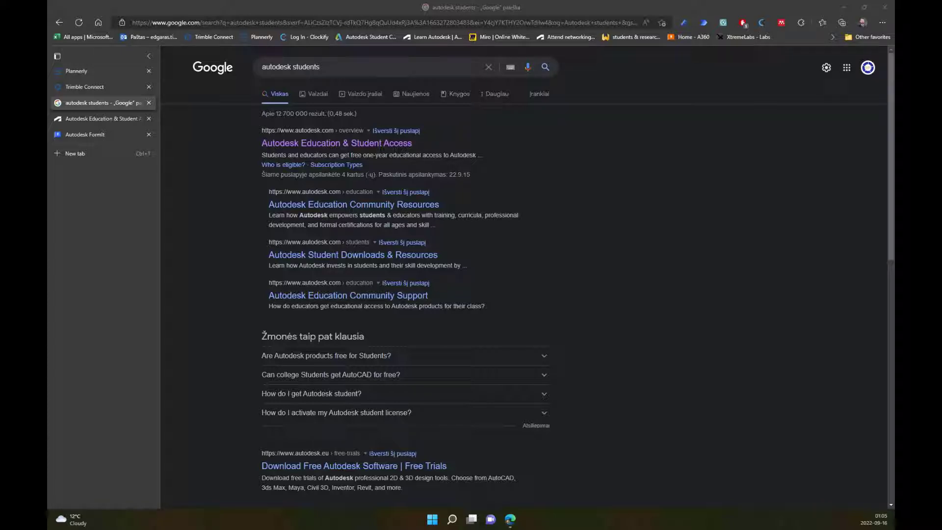
mouse_move(233, 146)
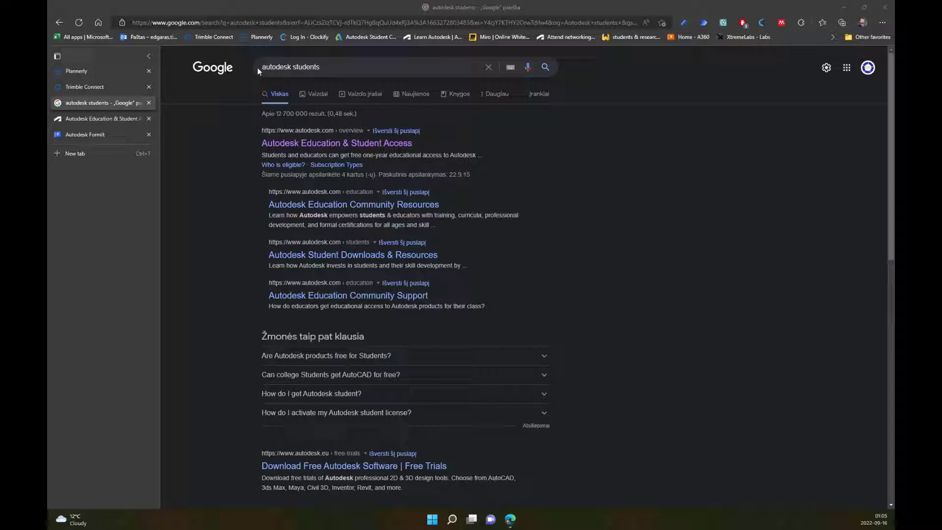
mouse_move(259, 71)
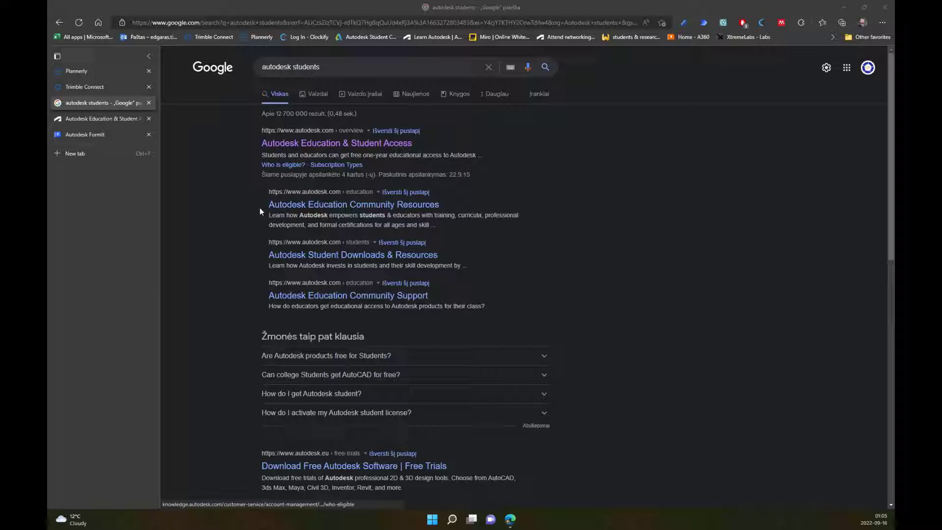
mouse_move(283, 165)
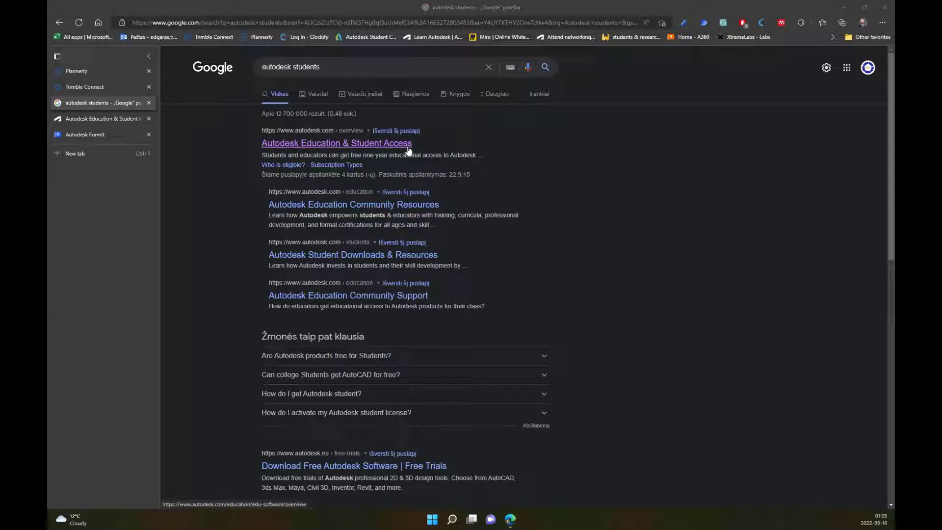
mouse_move(108, 120)
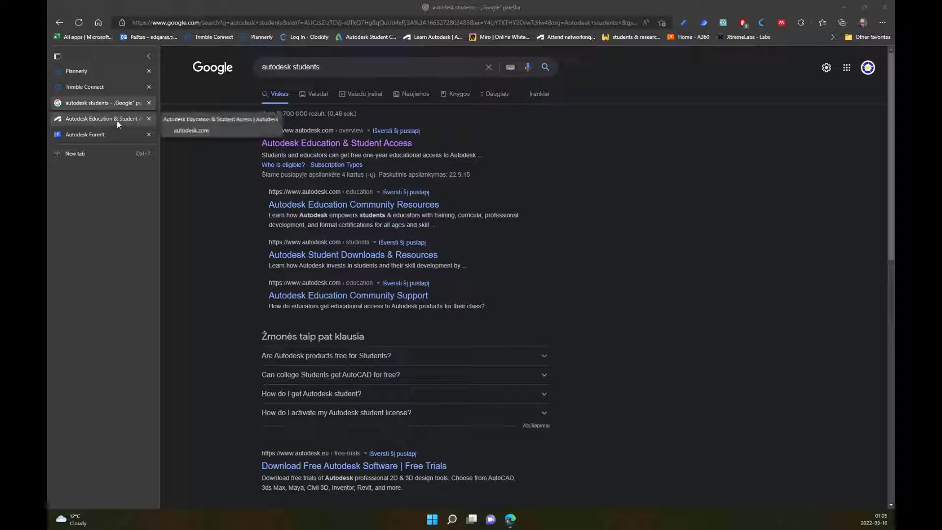
Step: Switch to the Autodesk Education & Student Access tab and scroll its educational access offer
left_click(336, 143)
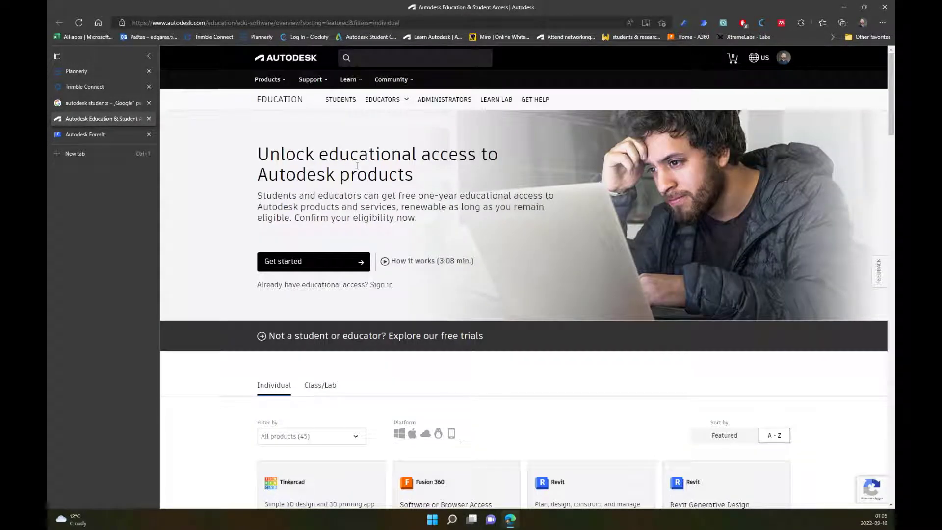
scroll("down", 3)
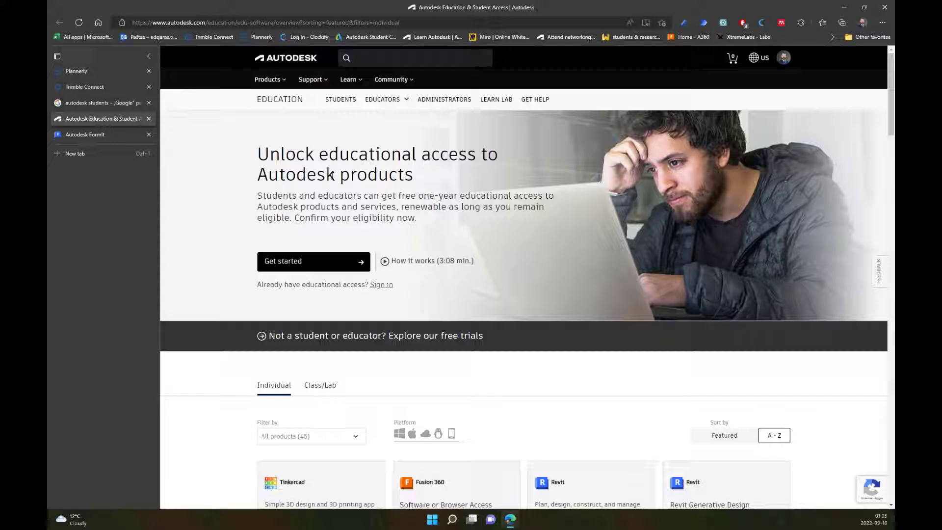
mouse_move(484, 232)
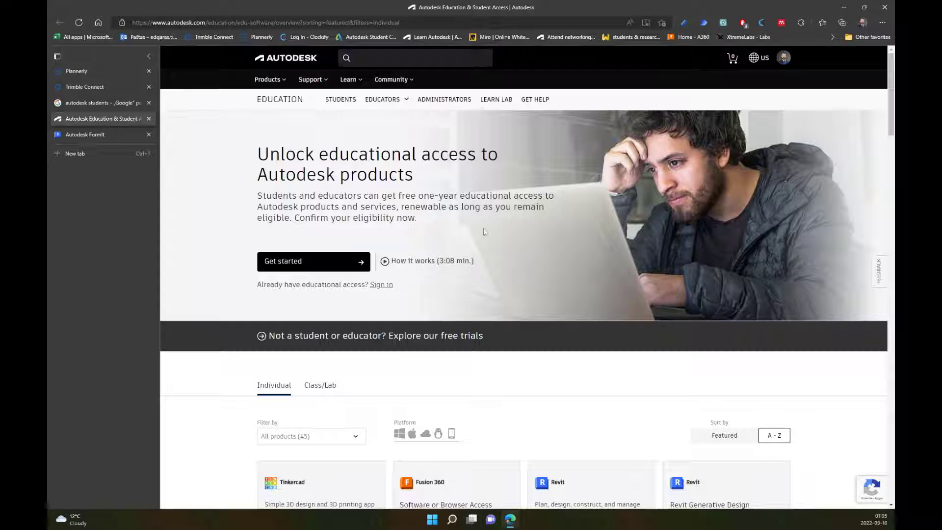
mouse_move(446, 244)
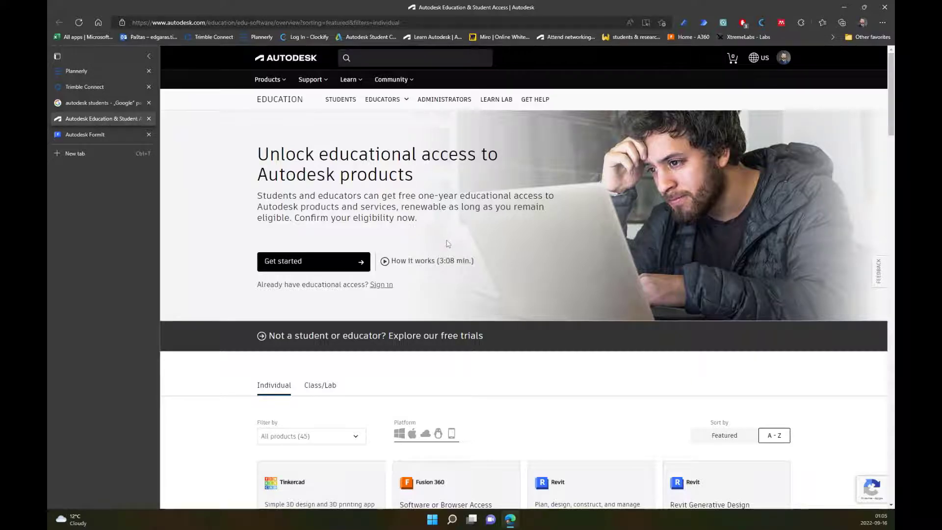
Step: Scroll down the product catalog to the FormIt and FormIt Pro cards
scroll("down", 3)
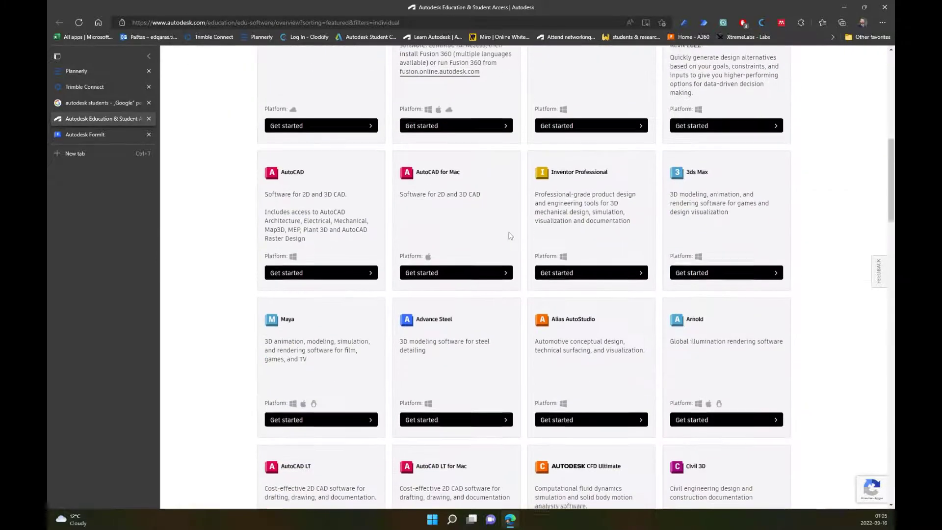
scroll("down", 3)
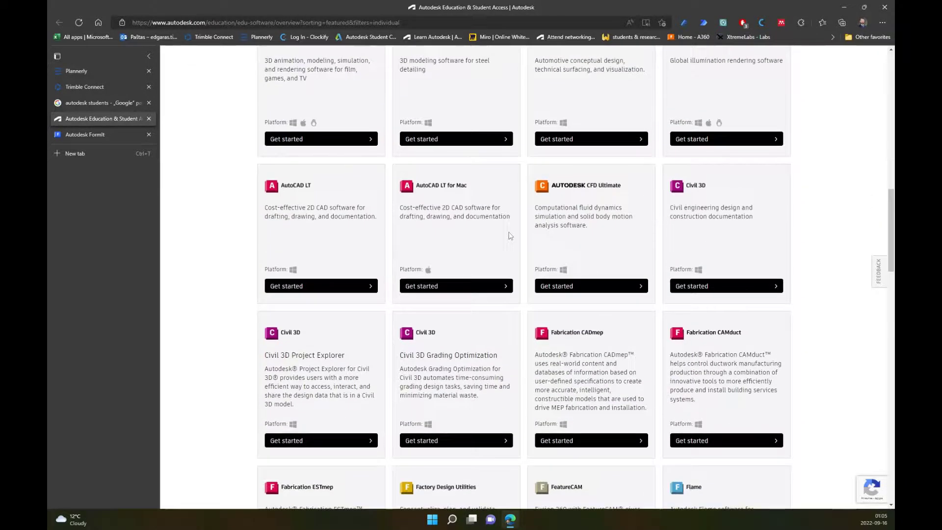
scroll("down", 3)
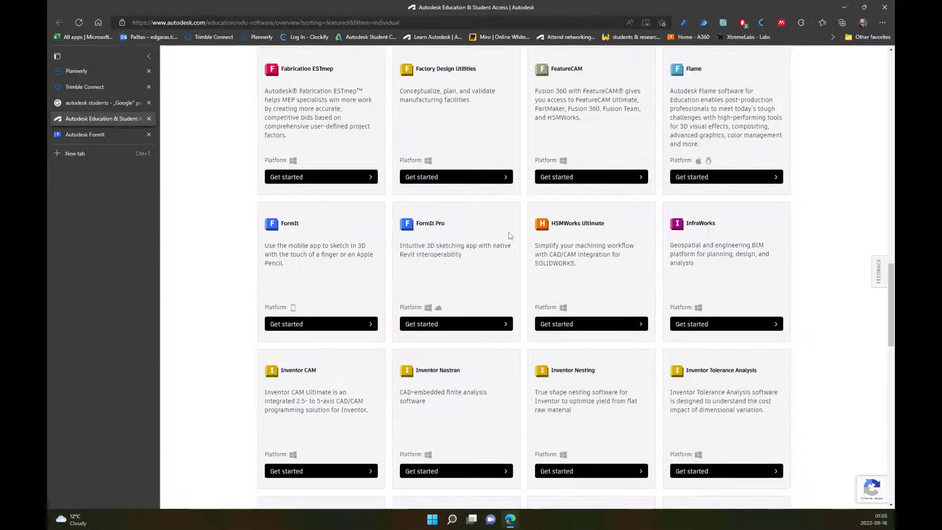
mouse_move(260, 219)
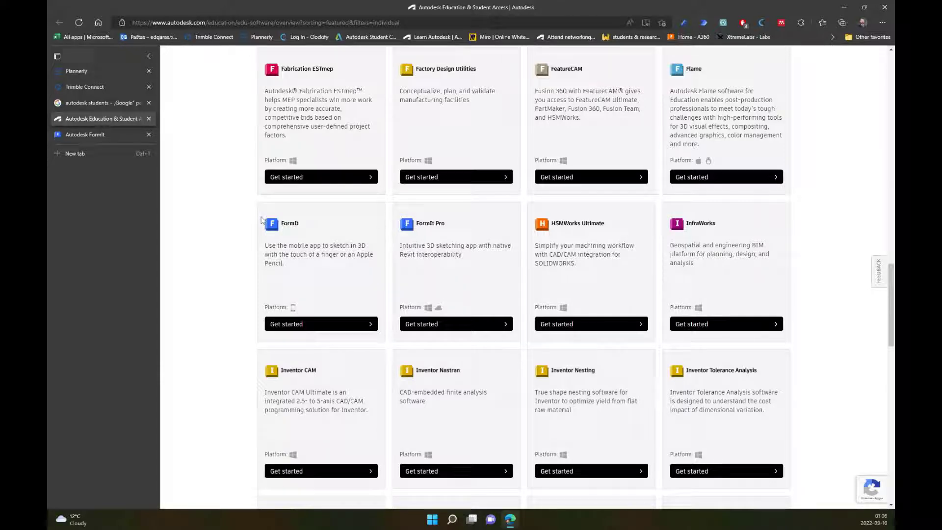
mouse_move(479, 261)
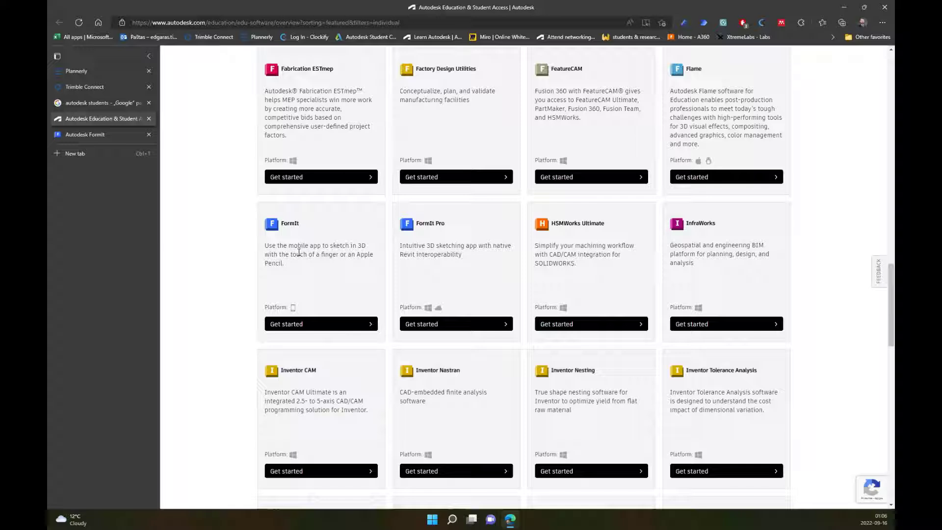
mouse_move(303, 229)
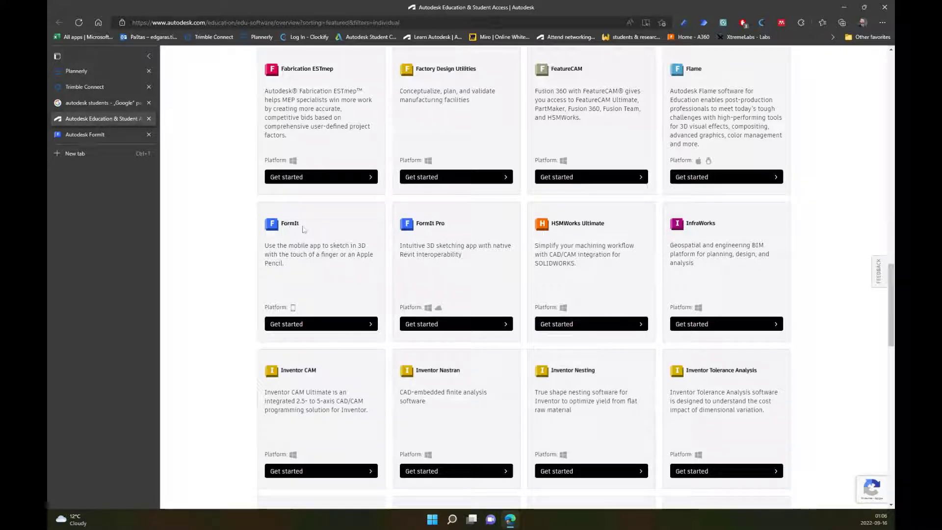
mouse_move(455, 233)
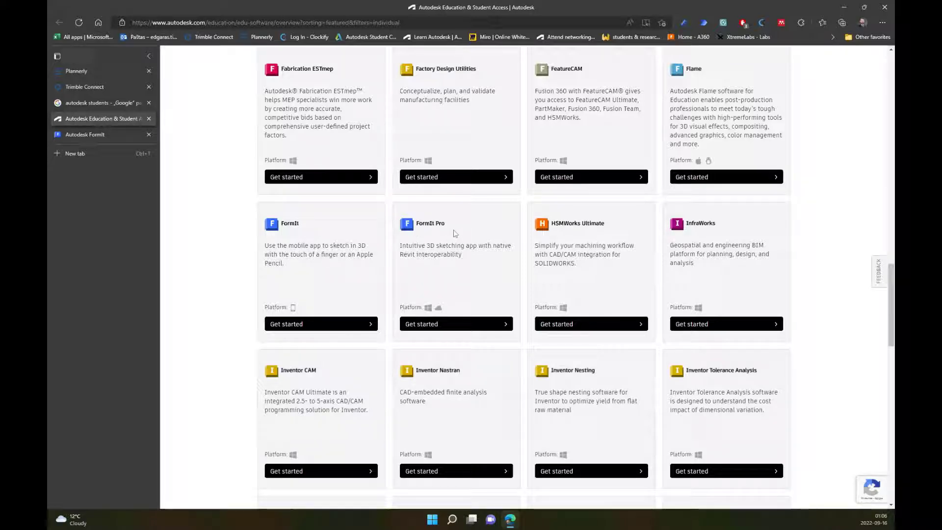
mouse_move(434, 310)
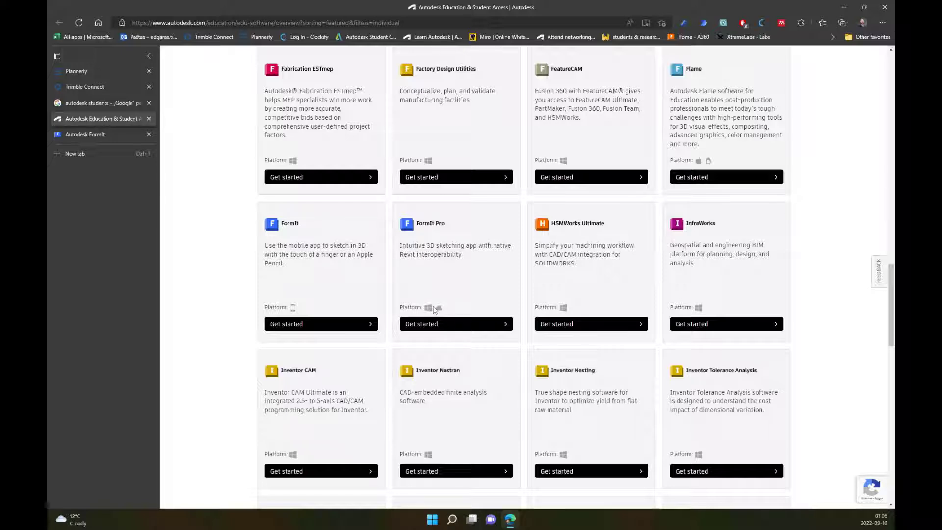
mouse_move(442, 230)
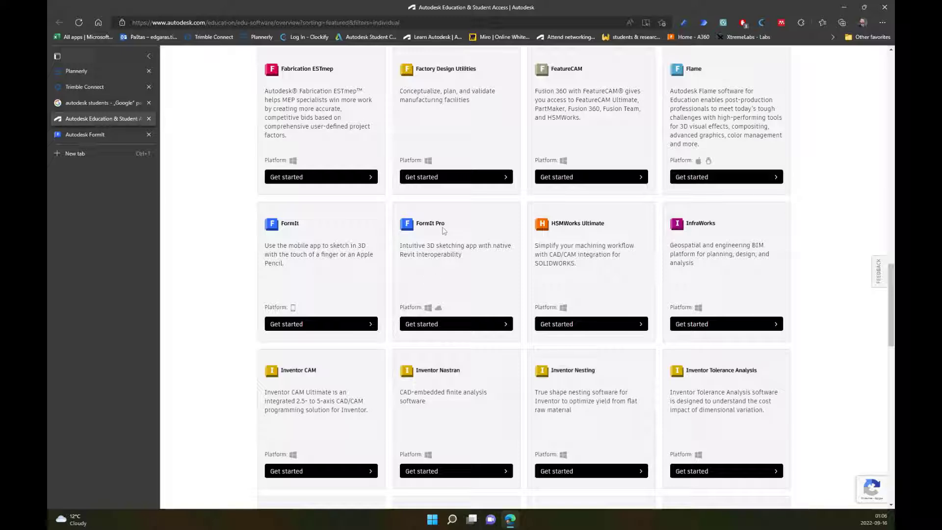
mouse_move(329, 309)
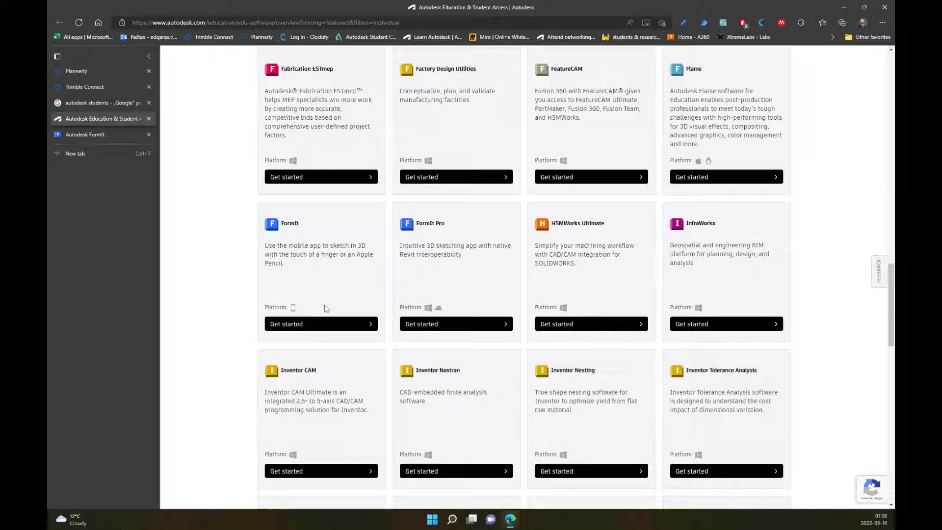
mouse_move(330, 299)
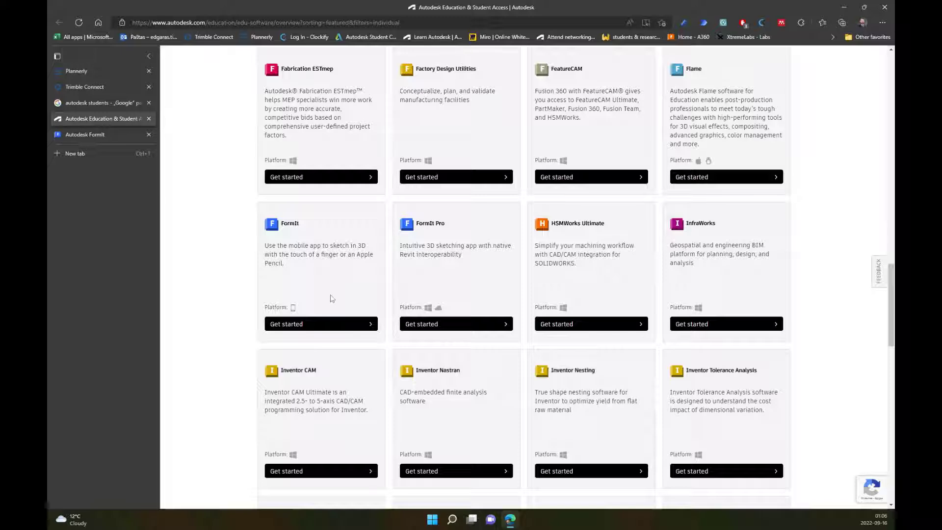
mouse_move(336, 292)
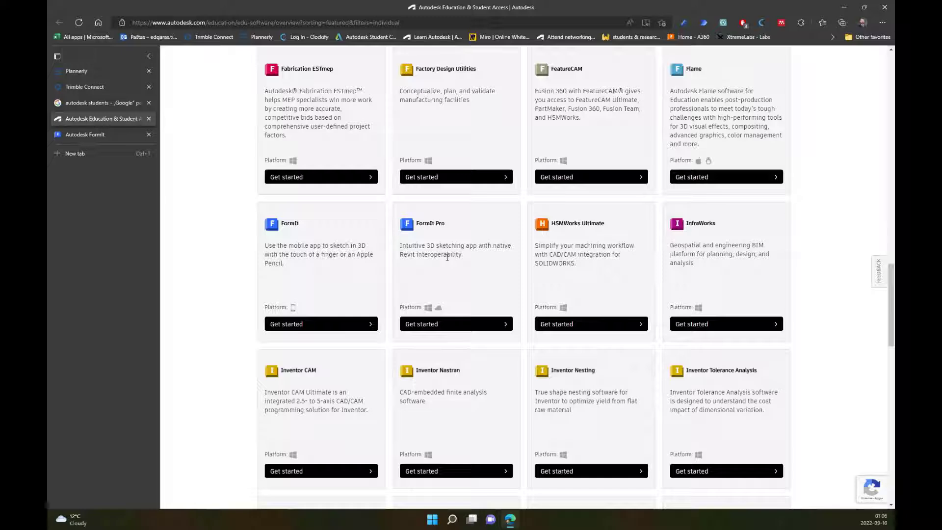
mouse_move(479, 304)
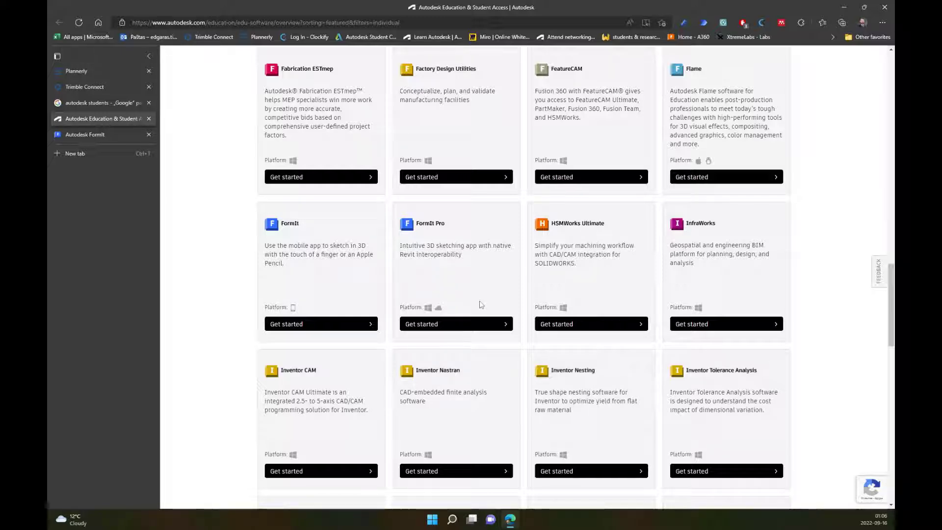
mouse_move(375, 254)
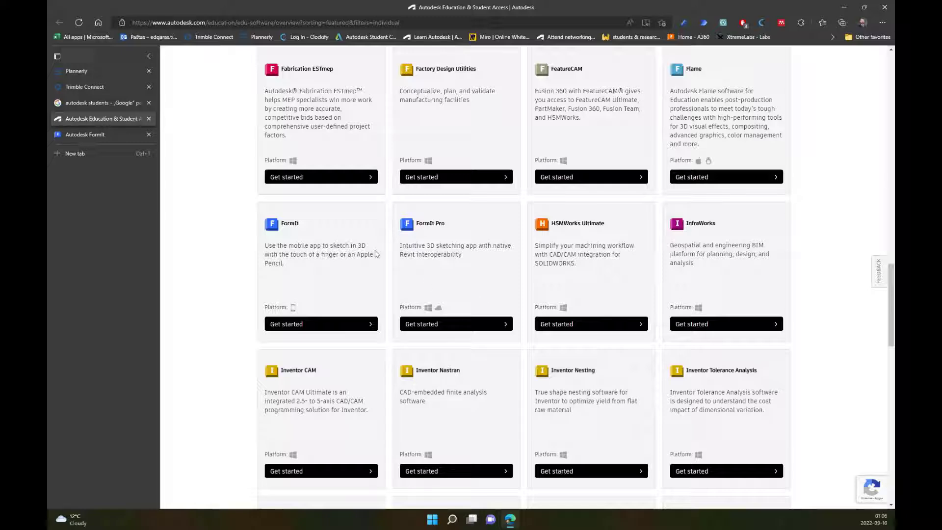
mouse_move(461, 269)
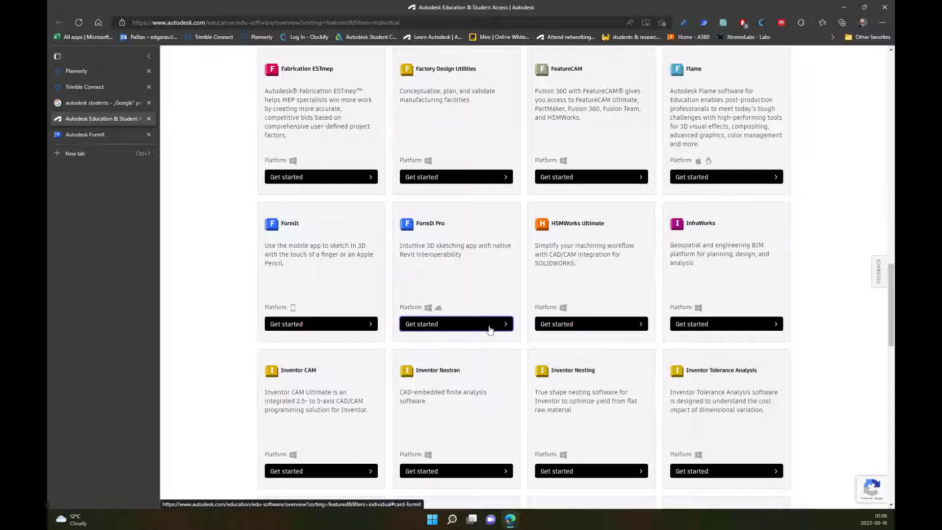
Step: Choose Get started on FormIt Pro and sign in with email and password
left_click(455, 324)
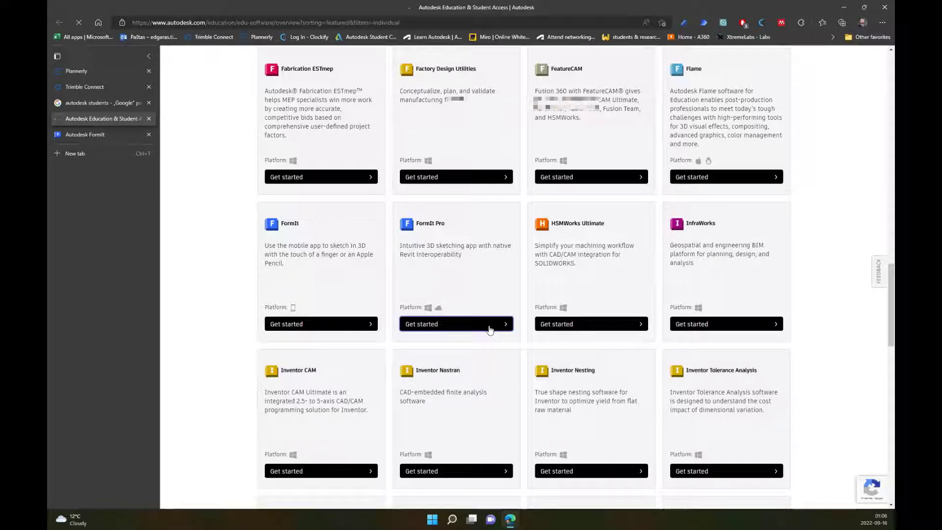
left_click(456, 324)
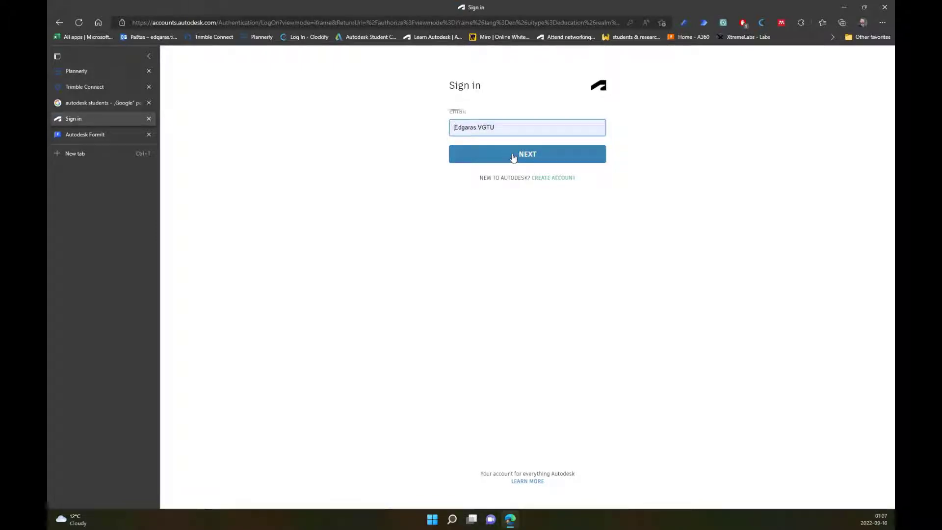
left_click(527, 153)
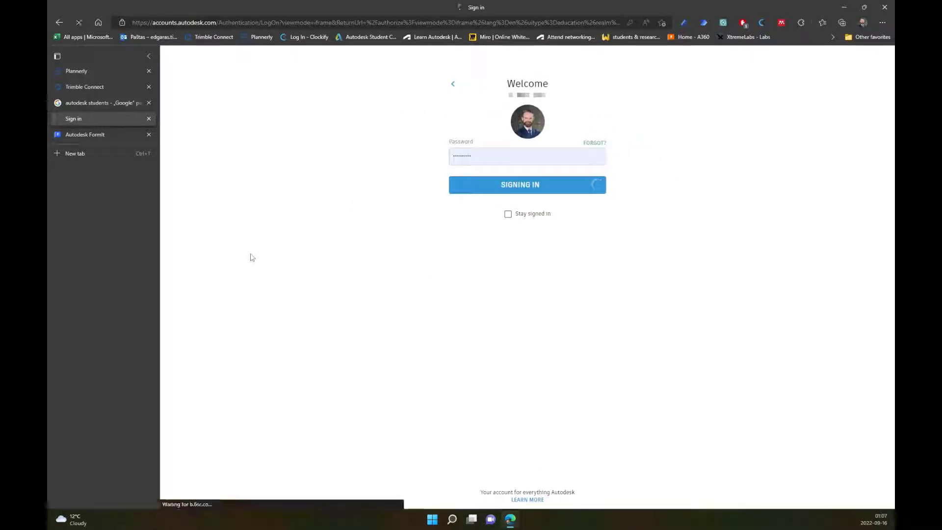
left_click(528, 184)
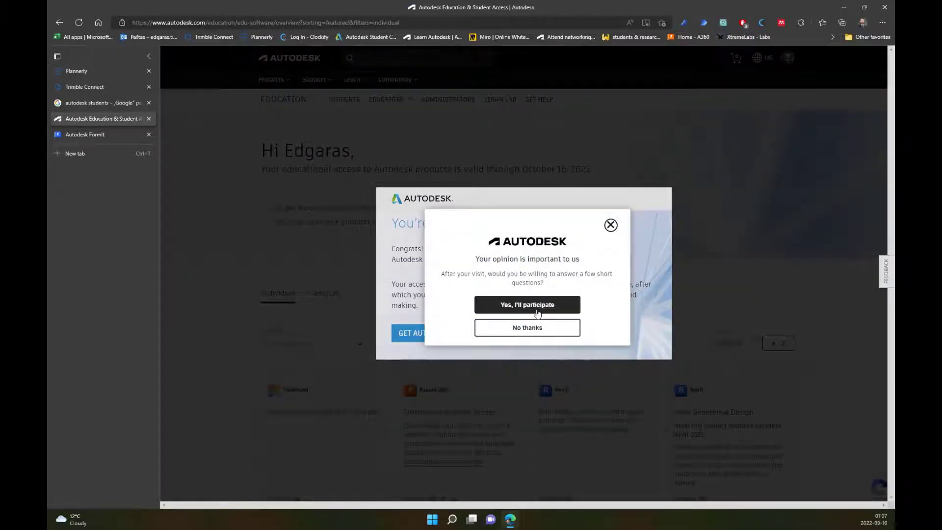
Step: Dismiss the feedback survey, choose GET AUTODESK SOFTWARE, and scroll the product catalog
left_click(526, 328)
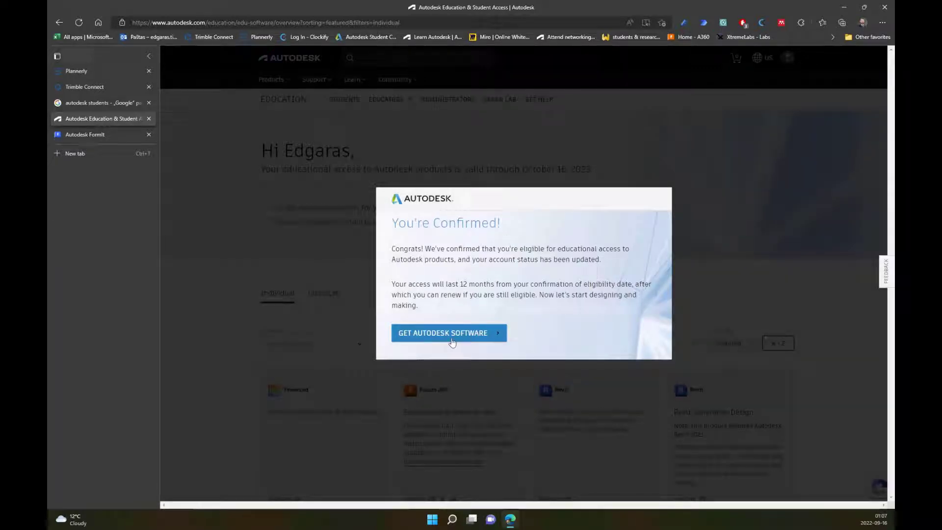
left_click(448, 333)
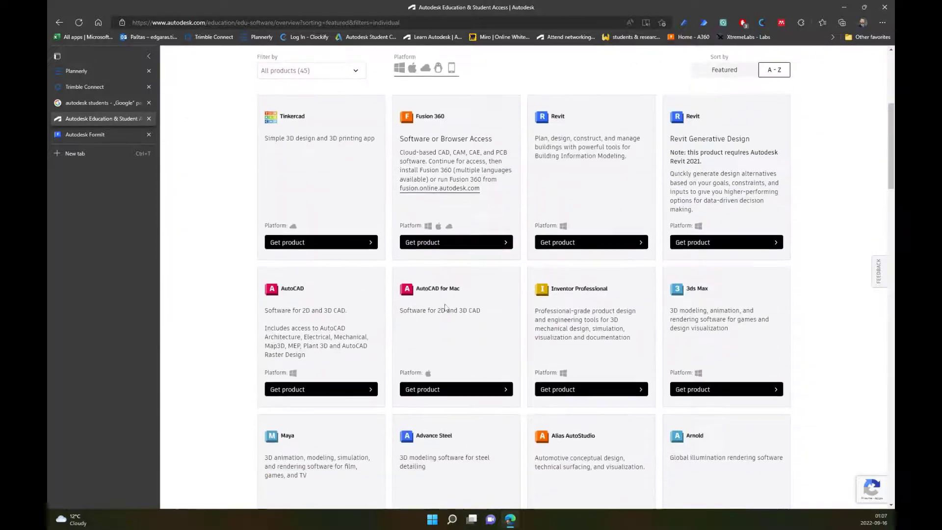
scroll("down", 3)
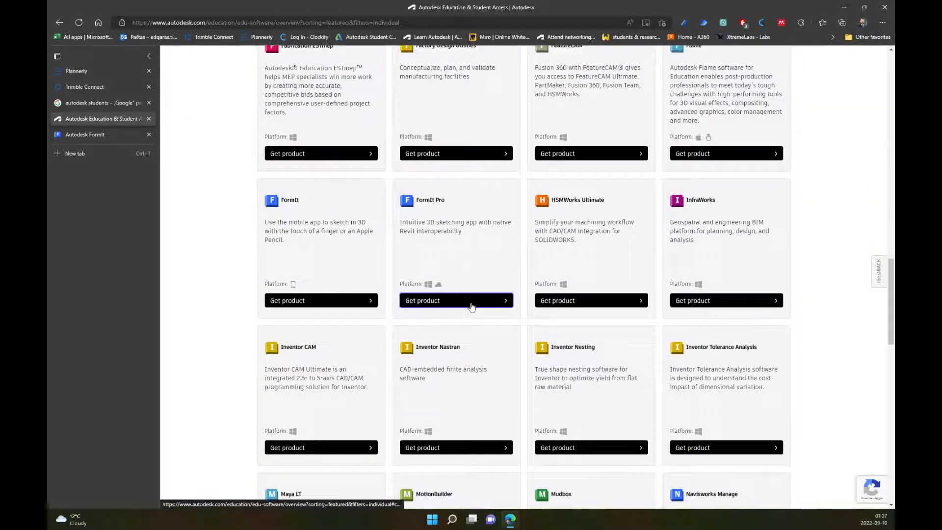
Step: Show FormIt Pro's install options, keep version 2023, and check the English language choice
left_click(456, 300)
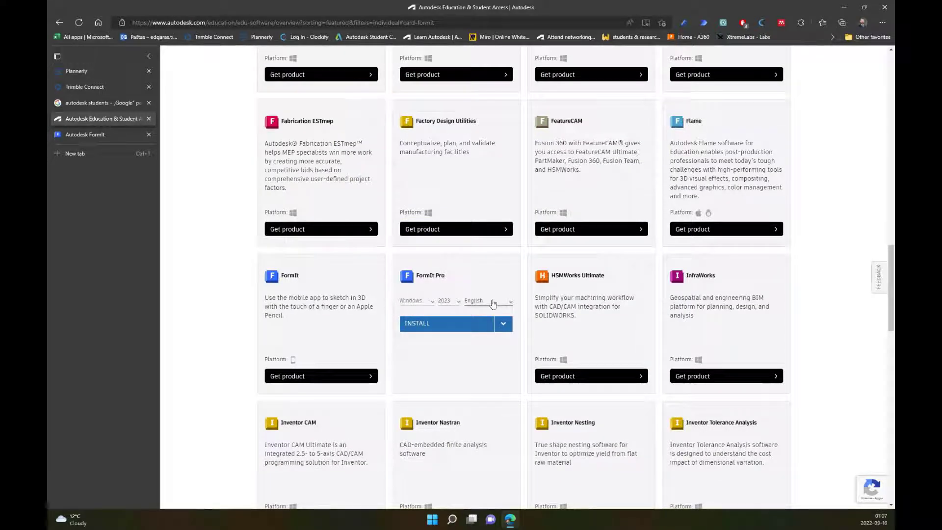
mouse_move(430, 302)
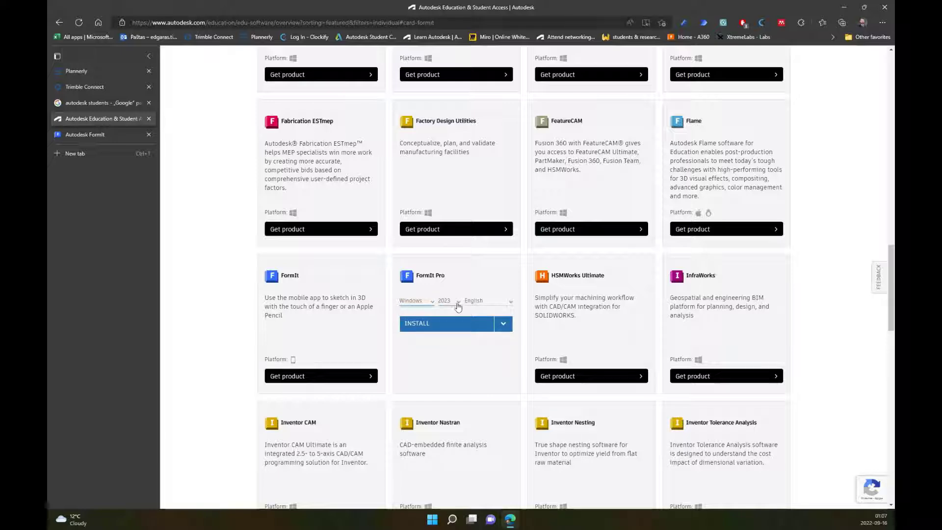
left_click(448, 301)
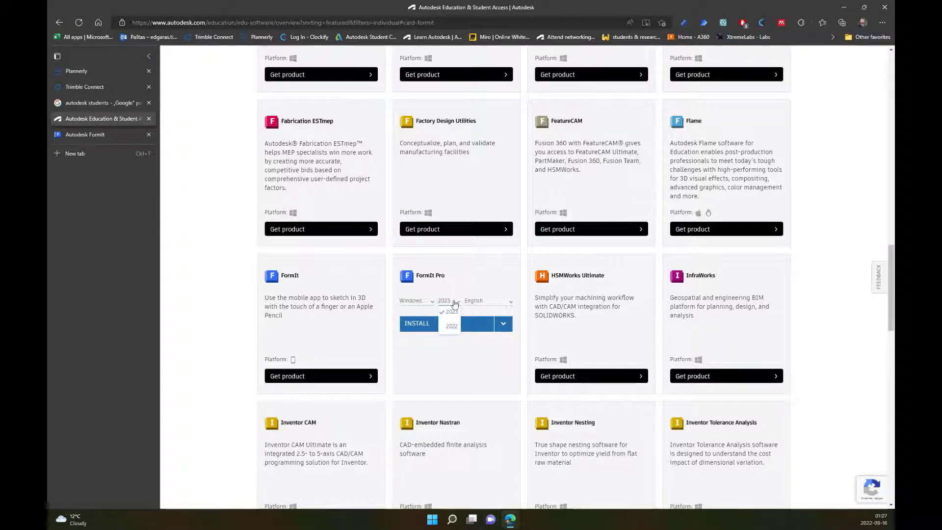
left_click(448, 301)
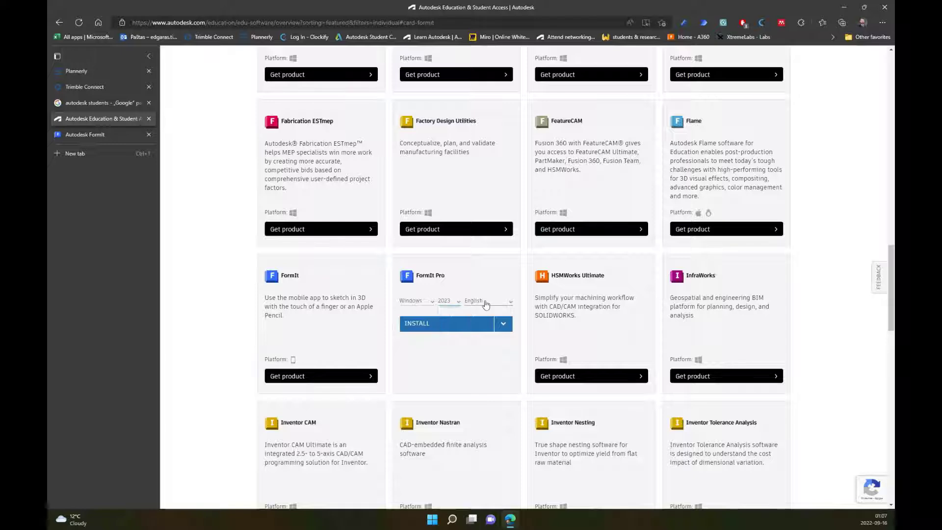
left_click(488, 301)
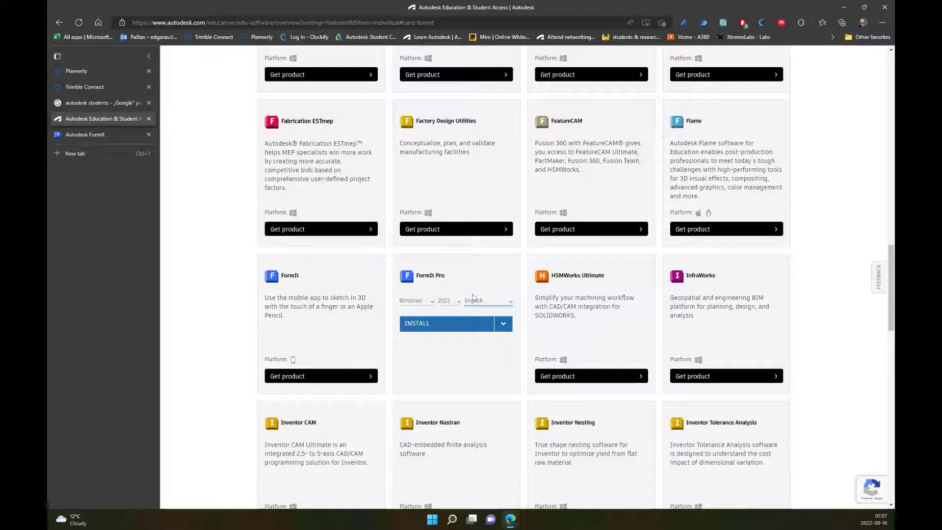
mouse_move(477, 349)
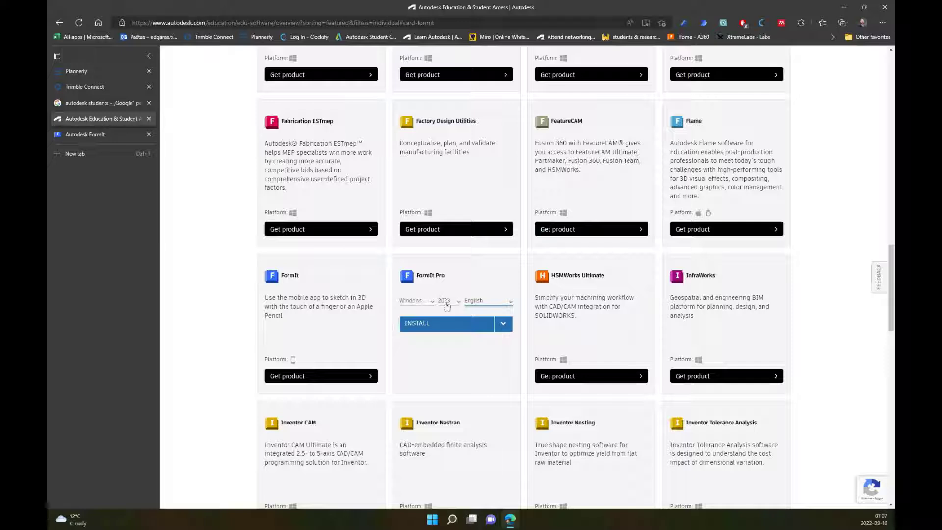
mouse_move(516, 328)
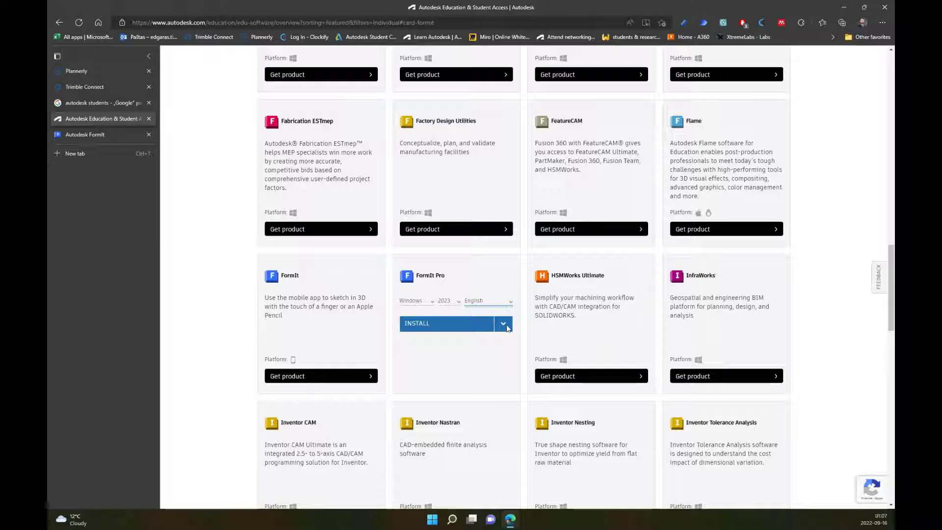
Step: Show FormIt Pro's Install and Download choices for Windows 2023 English
left_click(503, 323)
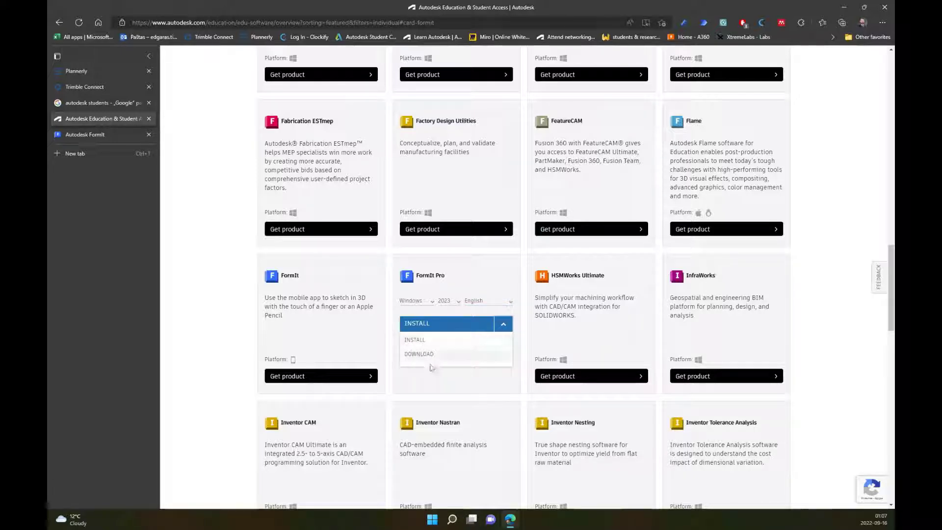
mouse_move(431, 364)
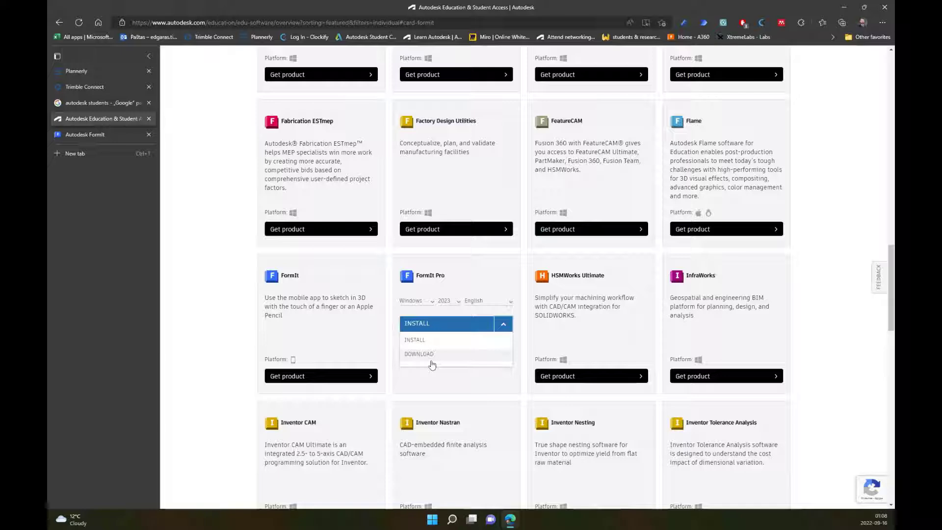
mouse_move(436, 348)
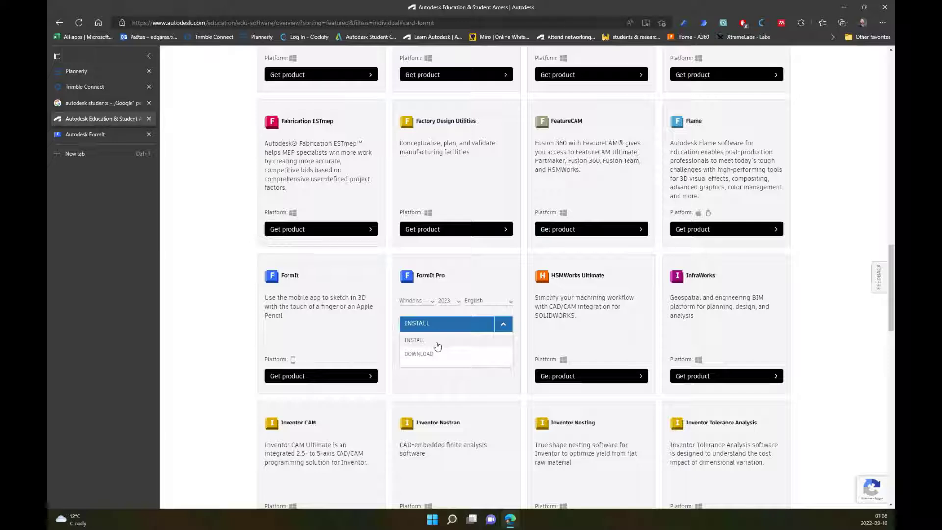
mouse_move(440, 360)
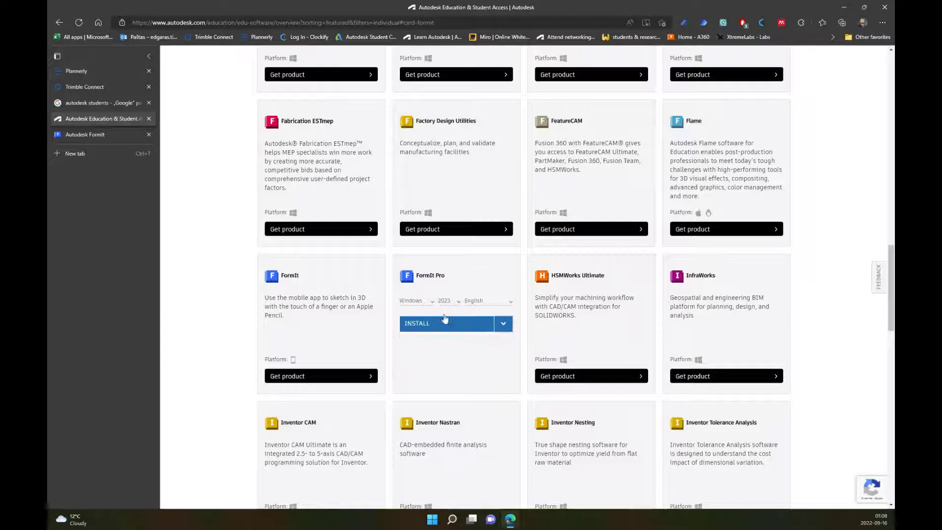
mouse_move(437, 331)
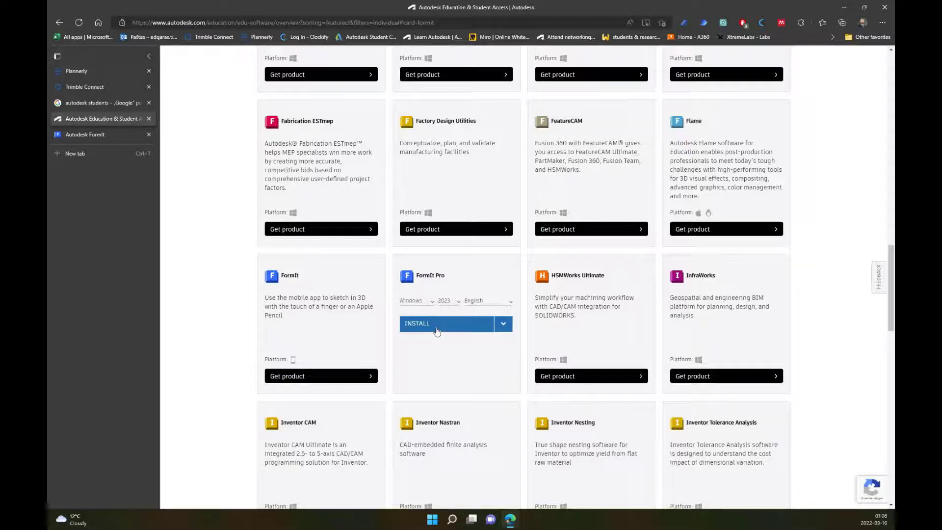
mouse_move(442, 361)
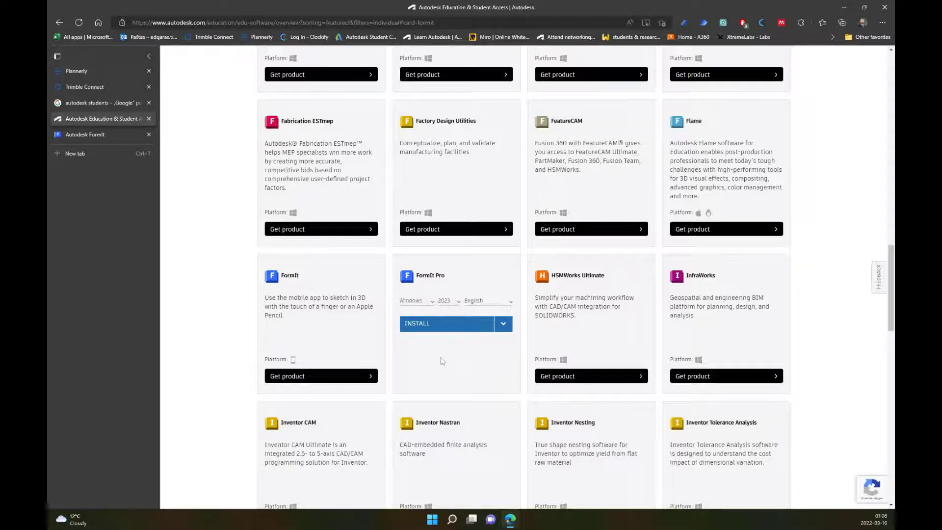
mouse_move(453, 359)
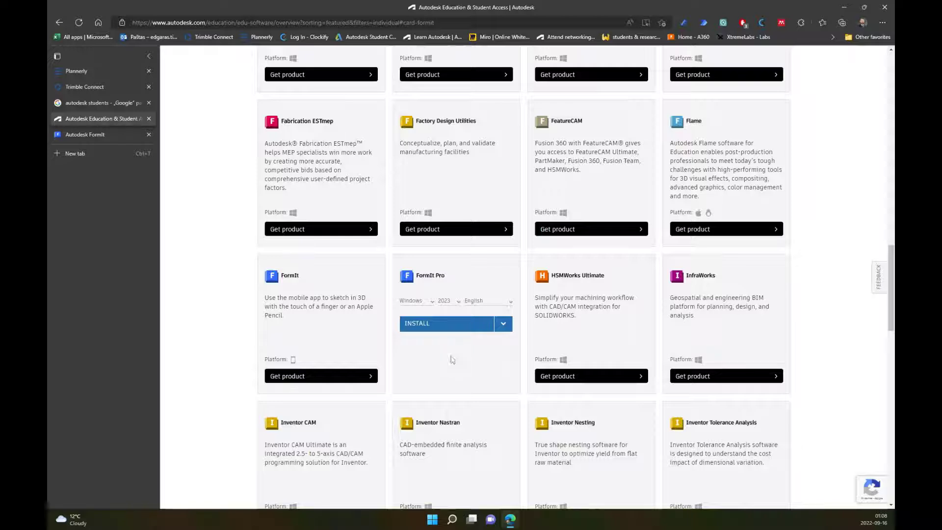
mouse_move(160, 199)
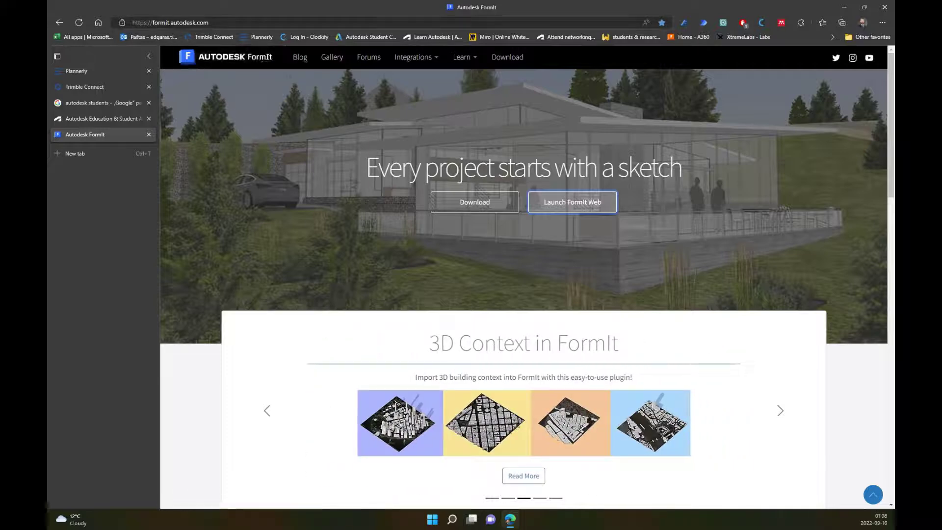
mouse_move(335, 211)
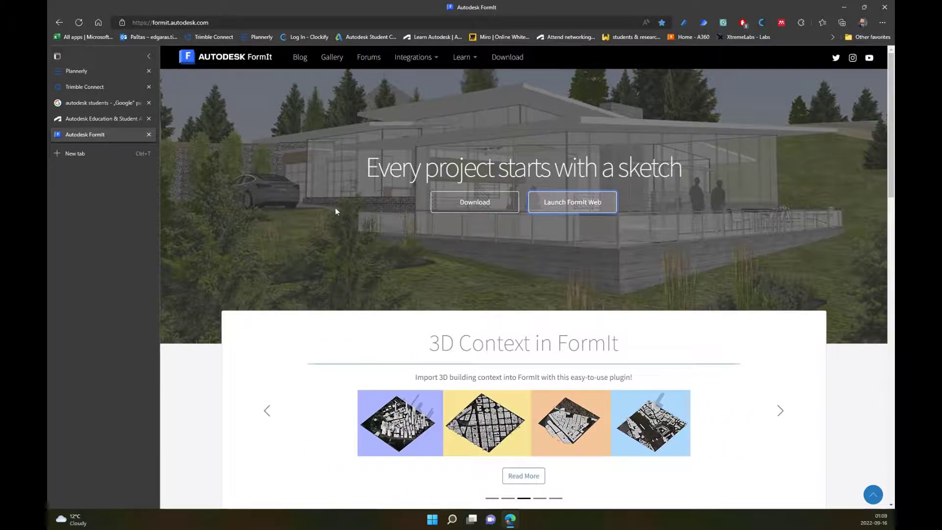
Step: Scroll through the feature sections of the Autodesk FormIt homepage
left_click(779, 411)
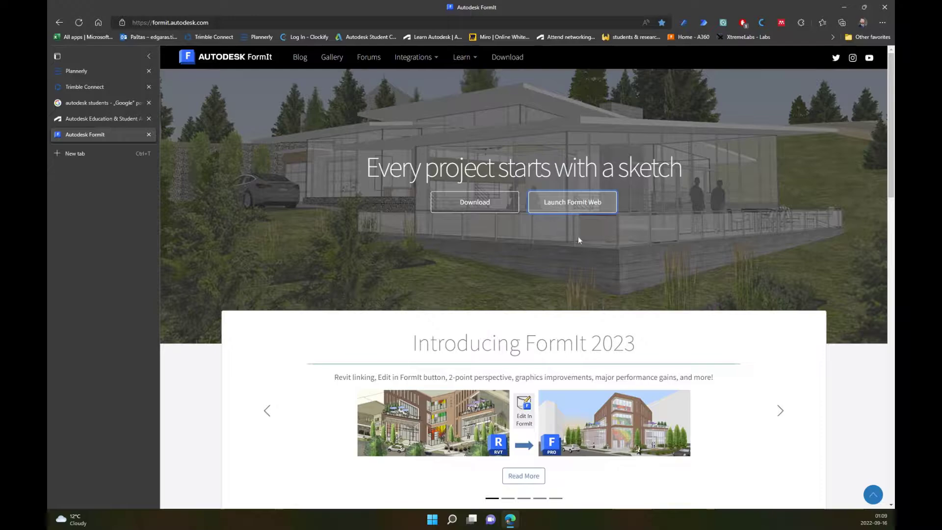
scroll("down", 3)
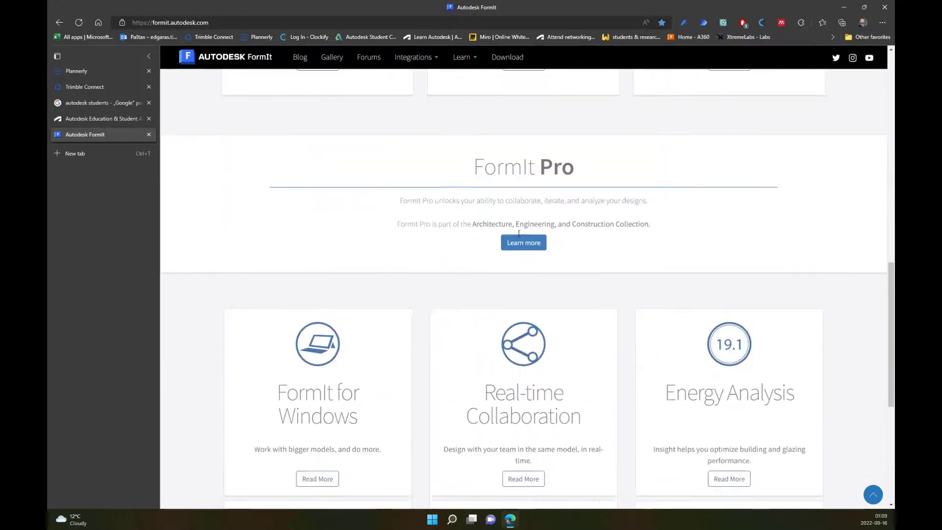
scroll("down", 3)
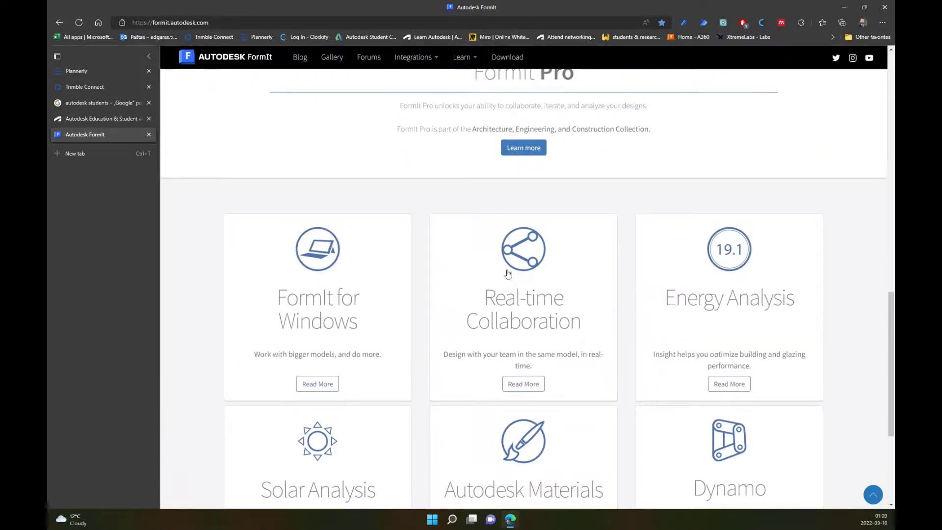
scroll("down", 3)
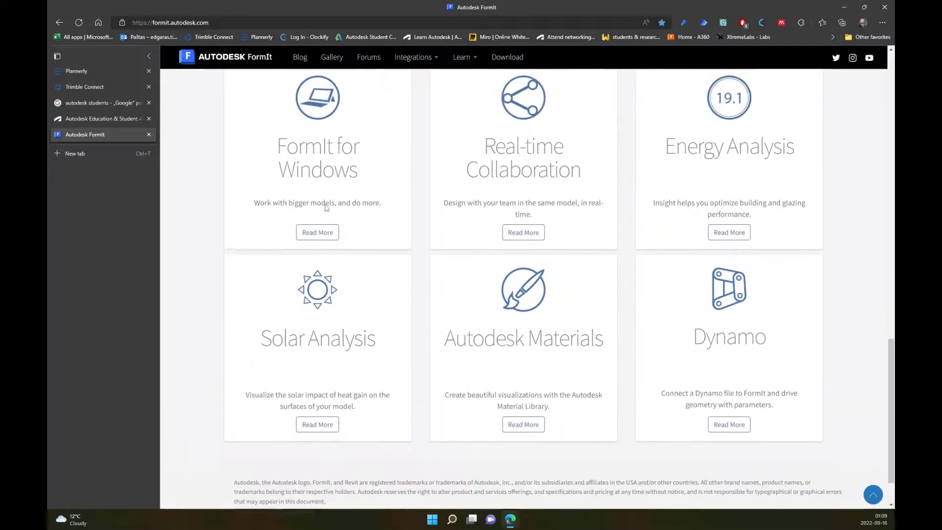
scroll("down", 3)
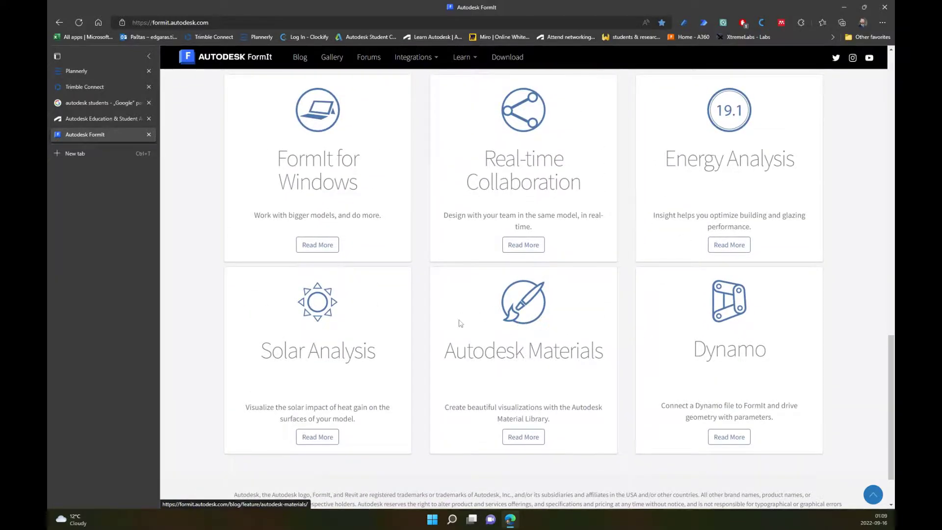
scroll("up", 3)
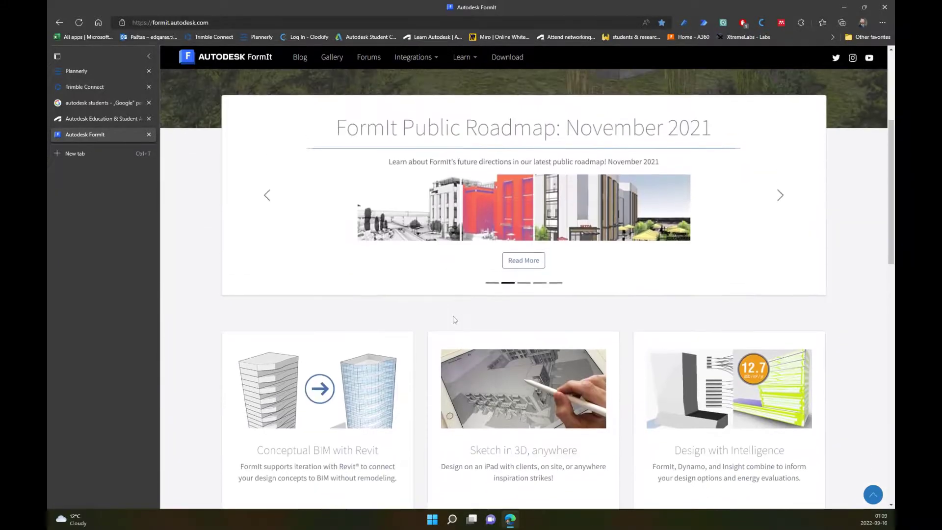
scroll("down", 3)
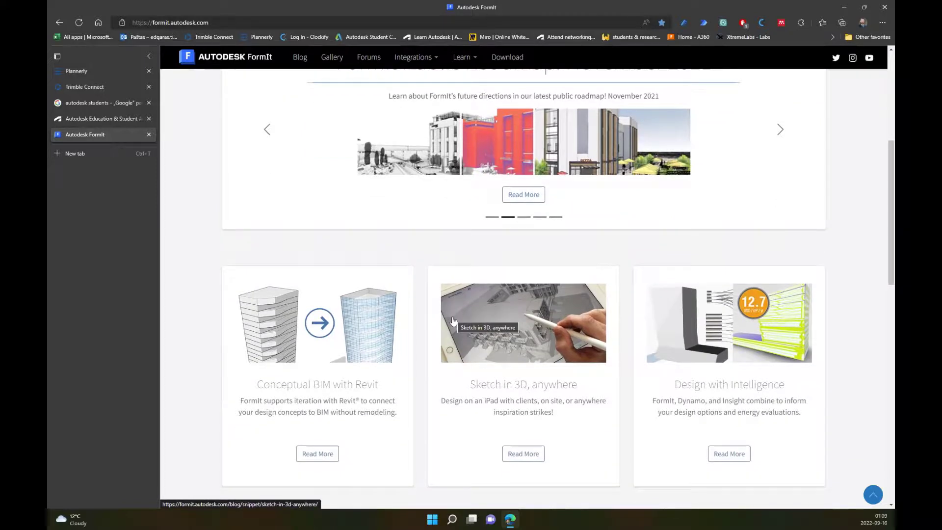
Step: Return to the top of the FormIt homepage and launch FormIt Web
left_click(779, 129)
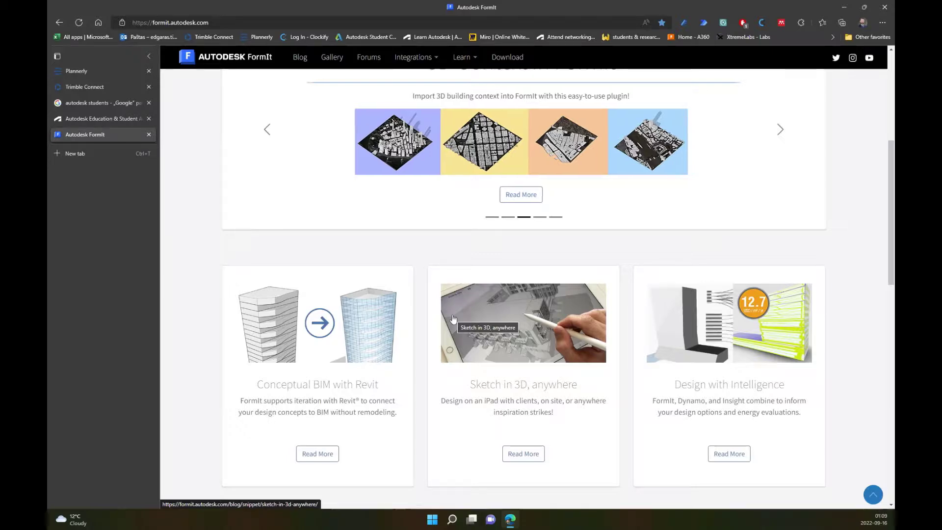
scroll("up", 3)
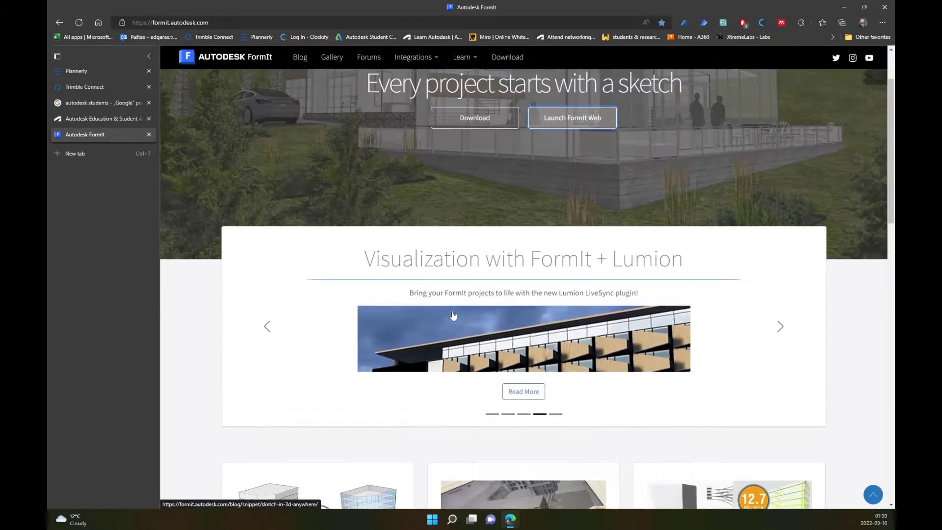
scroll("up", 3)
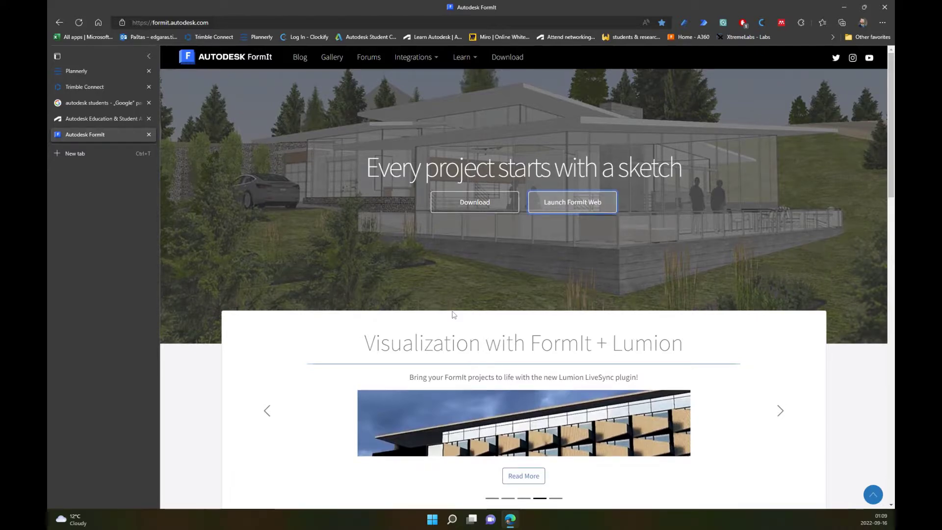
mouse_move(465, 311)
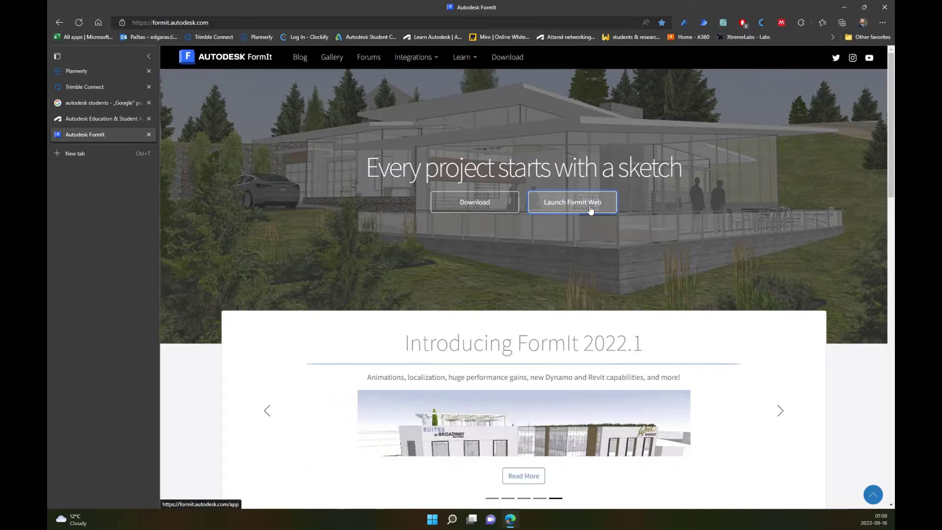
left_click(571, 202)
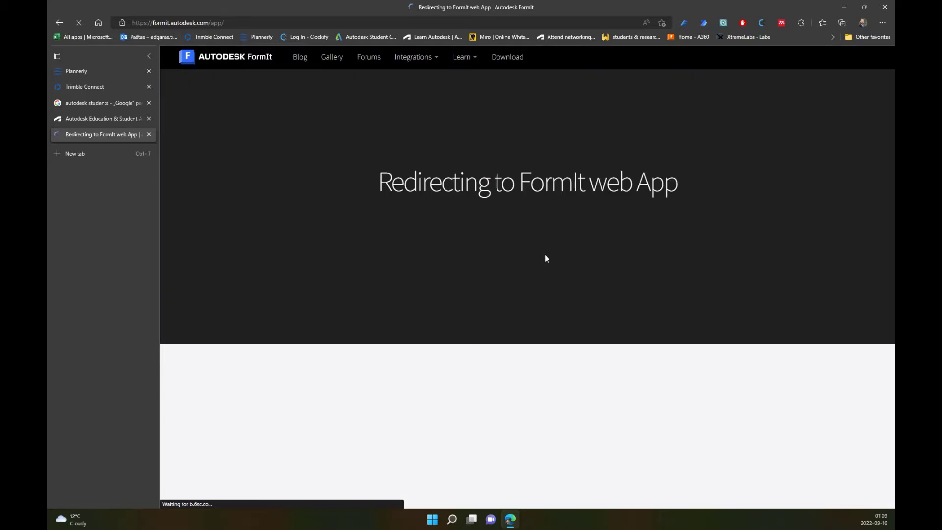